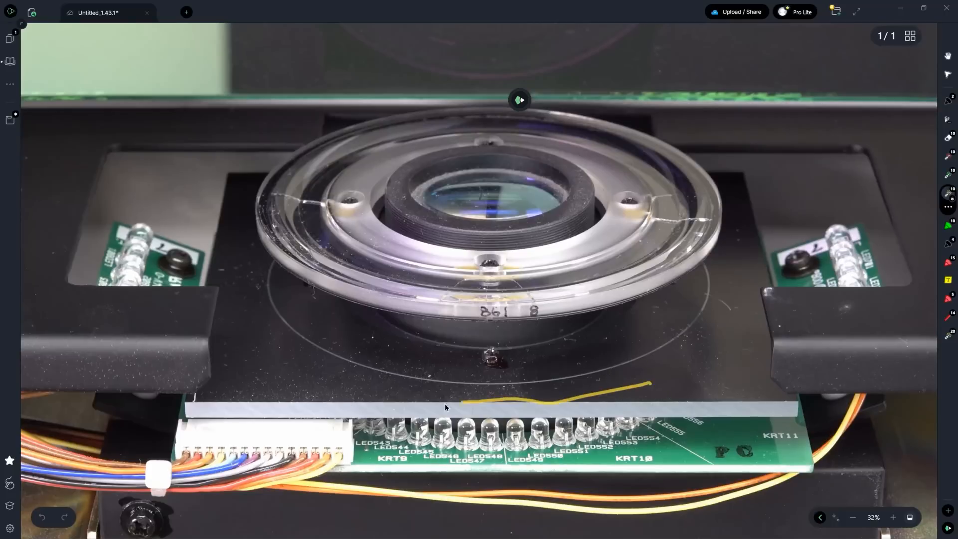
- Trace the diffuser block's top edge and the mire circle's left arc with yellow strokes
left_click_drag(650, 385, 553, 469)
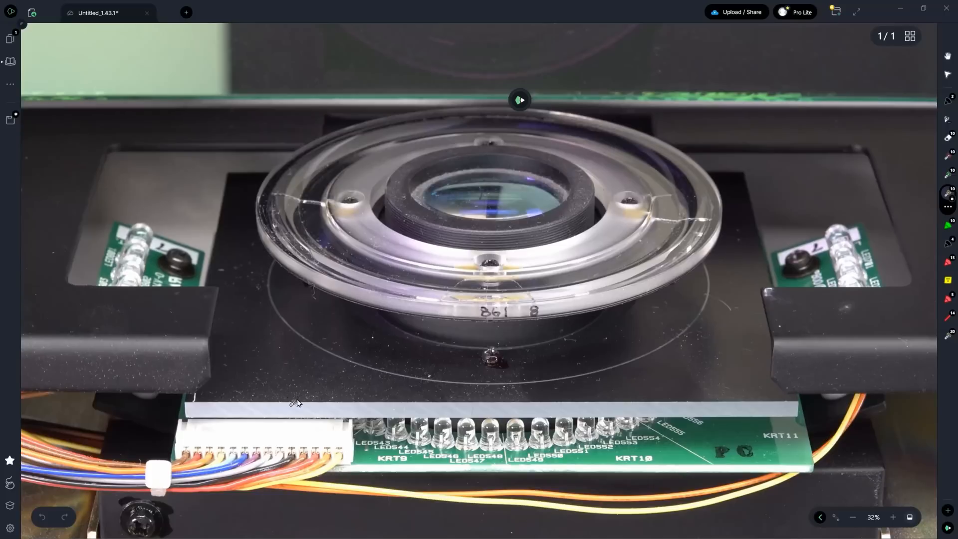
mouse_move(270, 297)
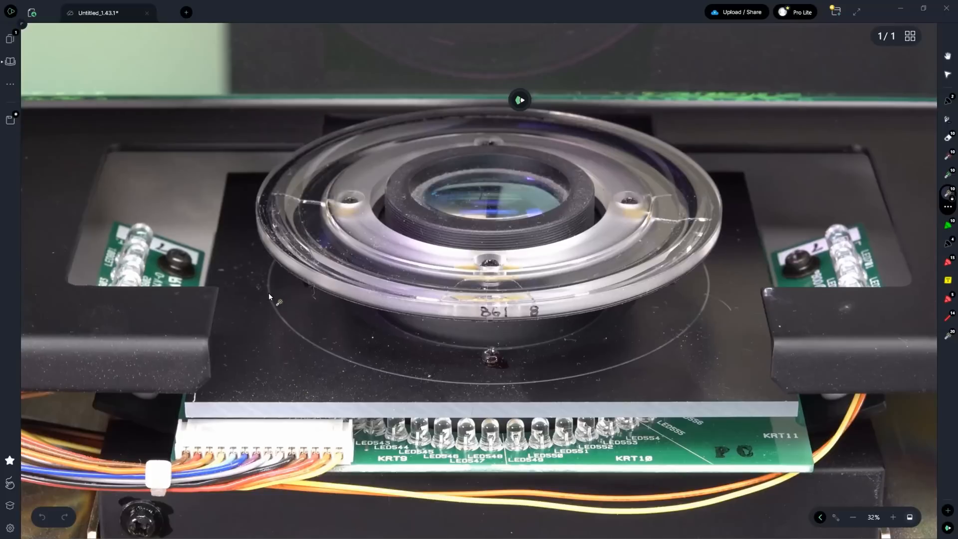
left_click_drag(267, 291, 309, 348)
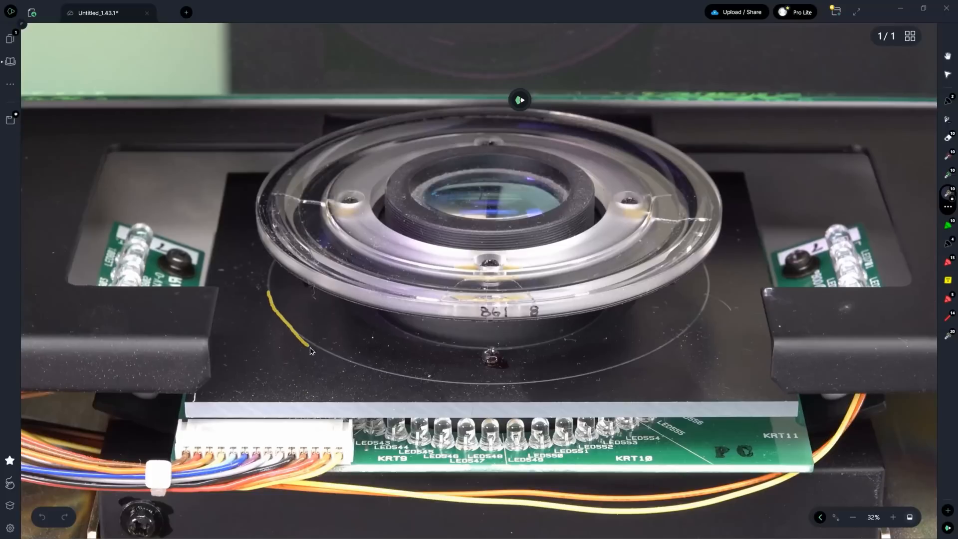
left_click_drag(309, 351, 607, 366)
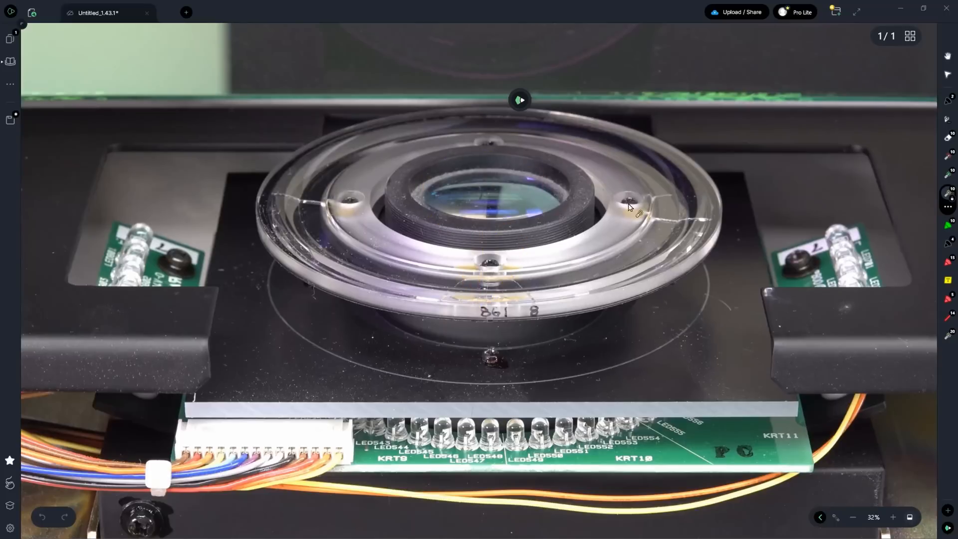
mouse_move(625, 196)
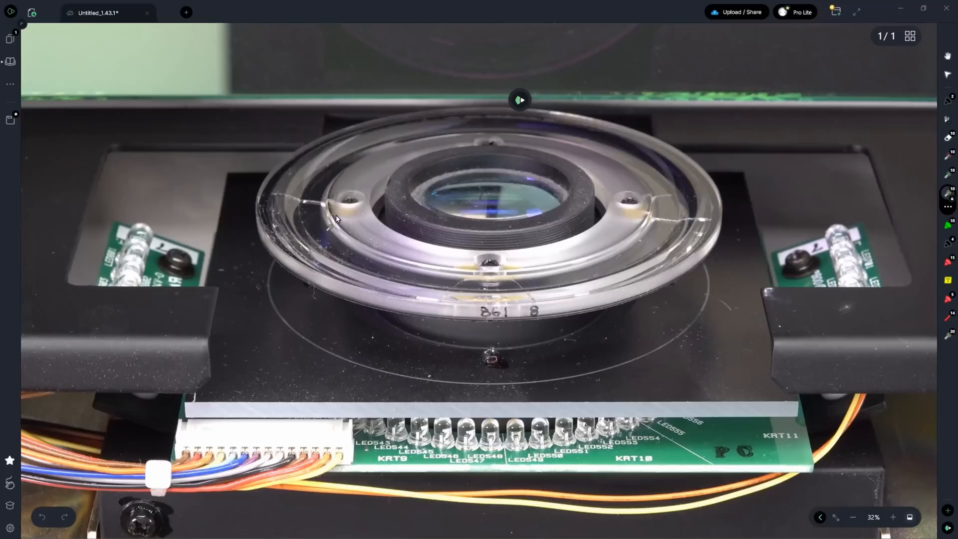
- Draw a stroke across the lens and a short yellow mark on its right rim
left_click_drag(336, 219, 623, 315)
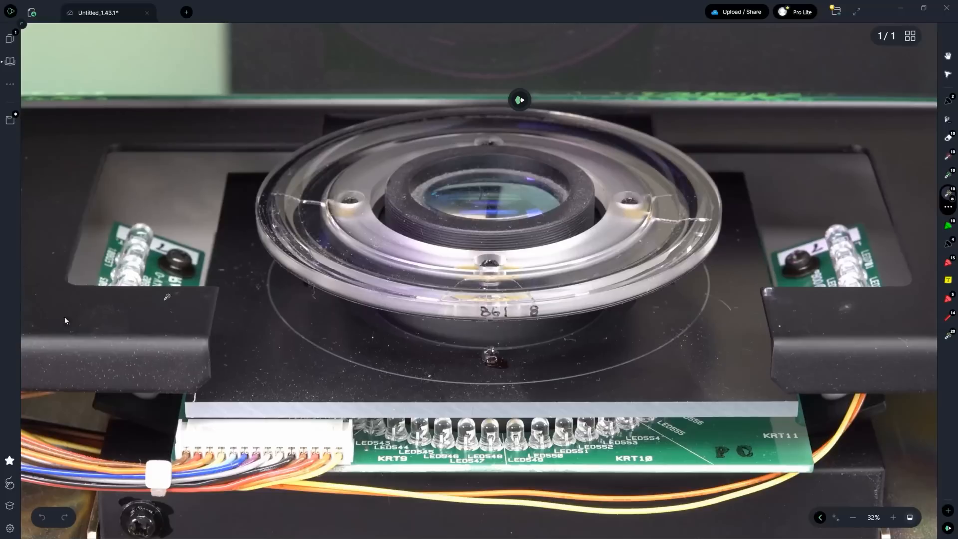
left_click_drag(653, 164, 675, 202)
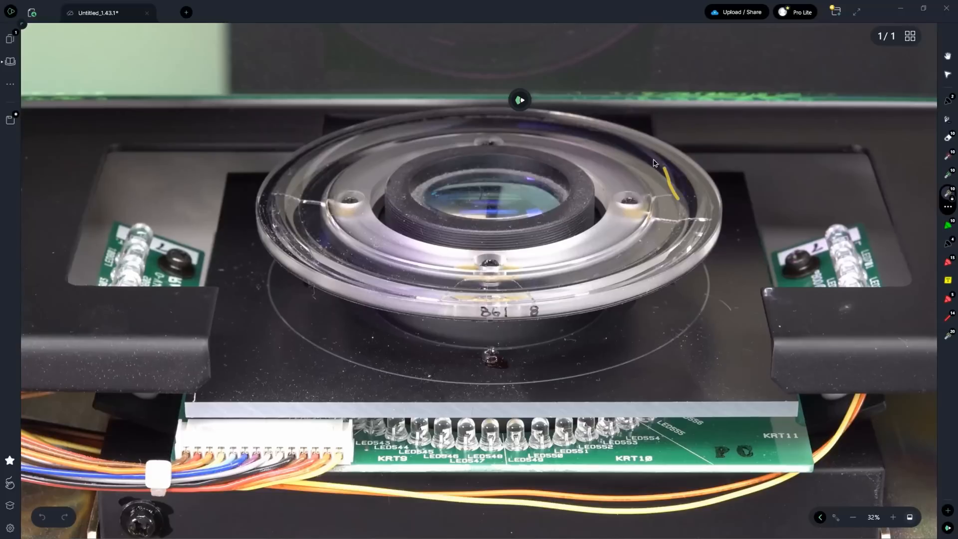